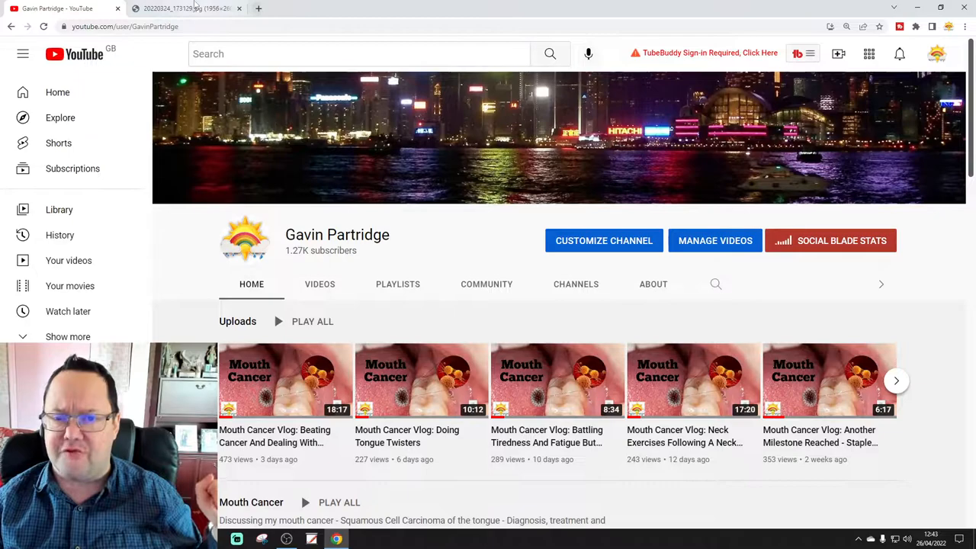
Step: Switch to the second tab showing the local JPG photo of the ulcerated tongue
{"action": "left_click", "coordinate": [183, 9]}
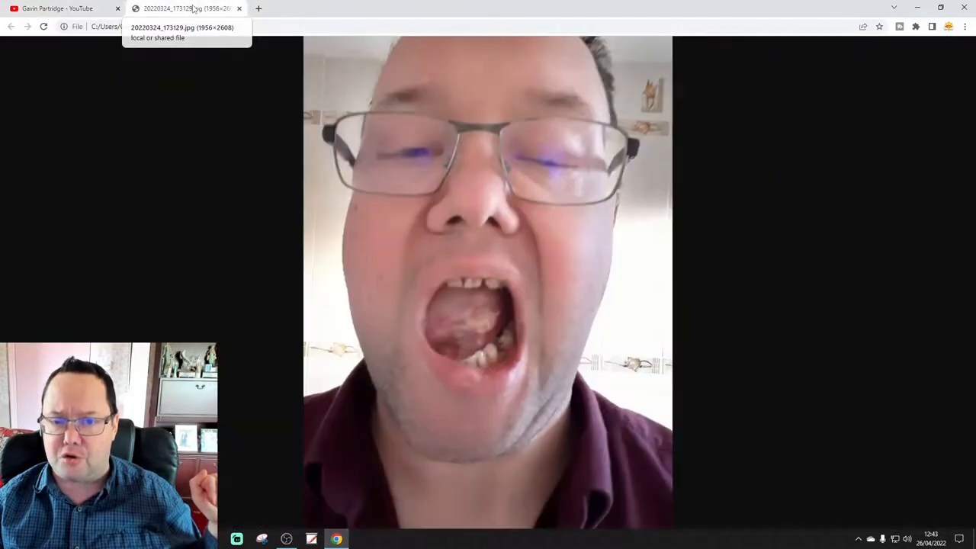
{"action": "mouse_move", "coordinate": [128, 339]}
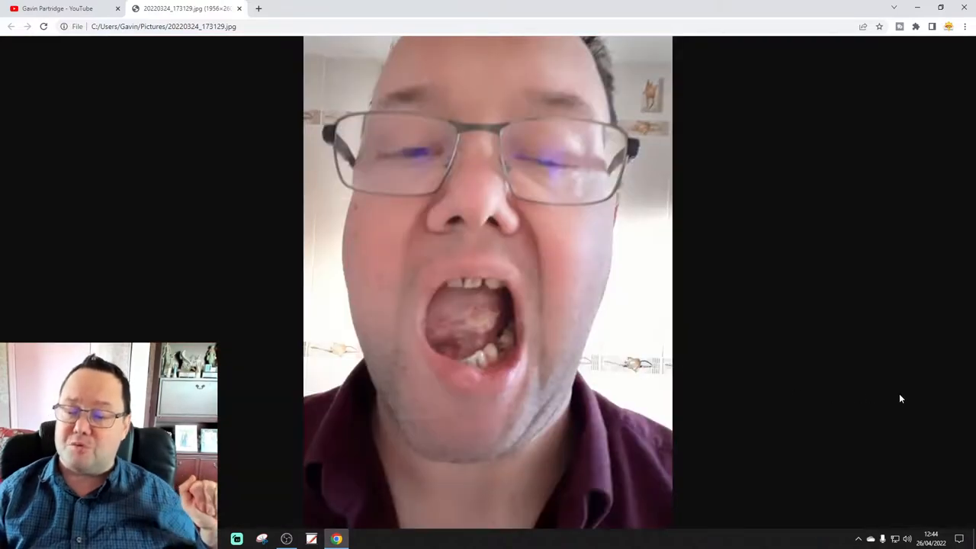
{"action": "mouse_move", "coordinate": [897, 396]}
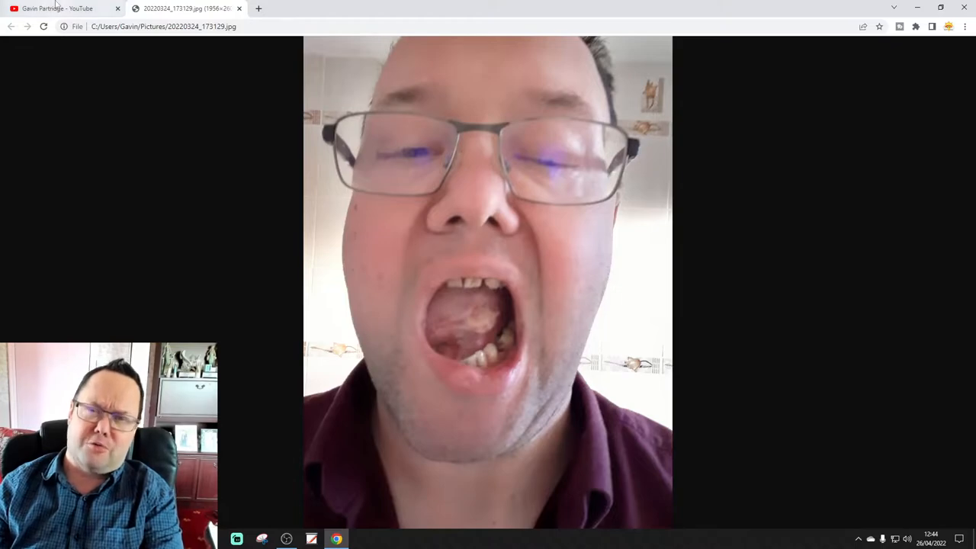
Step: Return to the first tab with the YouTube channel's Uploads row of vlogs
{"action": "left_click", "coordinate": [58, 9]}
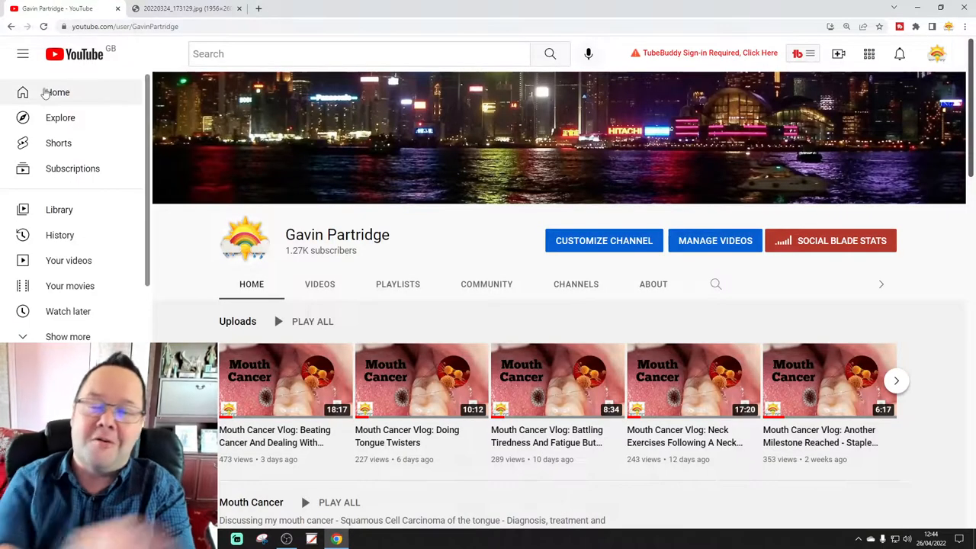
{"action": "mouse_move", "coordinate": [58, 93]}
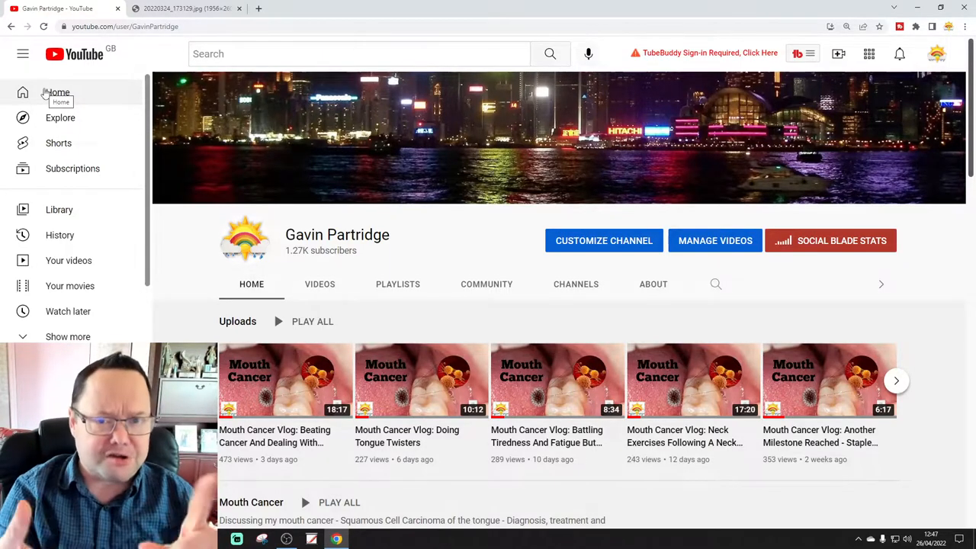
Step: Bring the tongue photo tab back in front of the YouTube channel page
{"action": "left_click", "coordinate": [186, 10]}
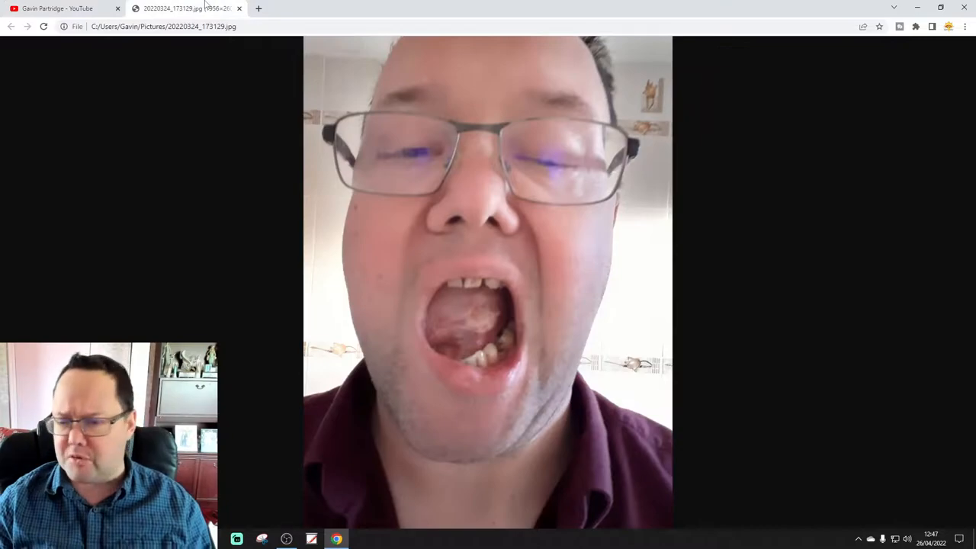
{"action": "mouse_move", "coordinate": [497, 319]}
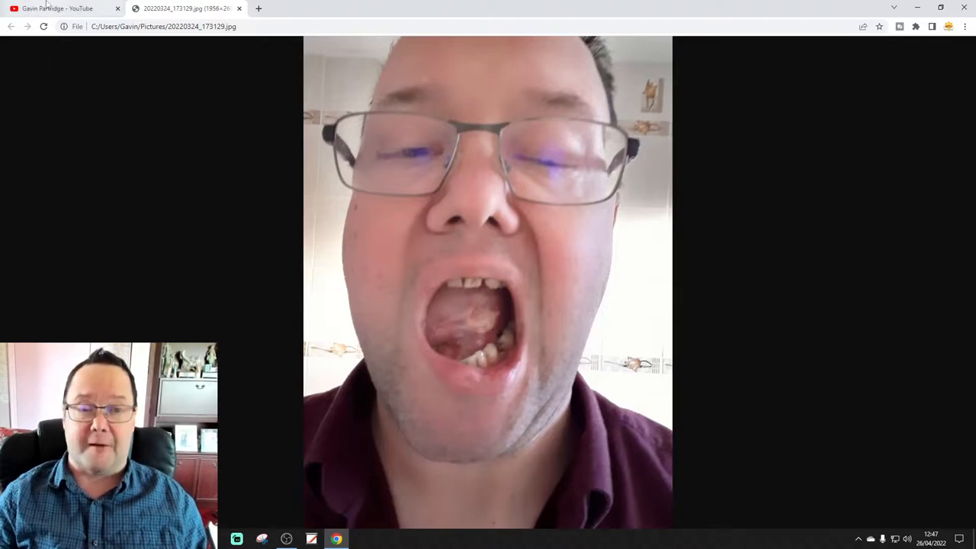
{"action": "left_click", "coordinate": [58, 9]}
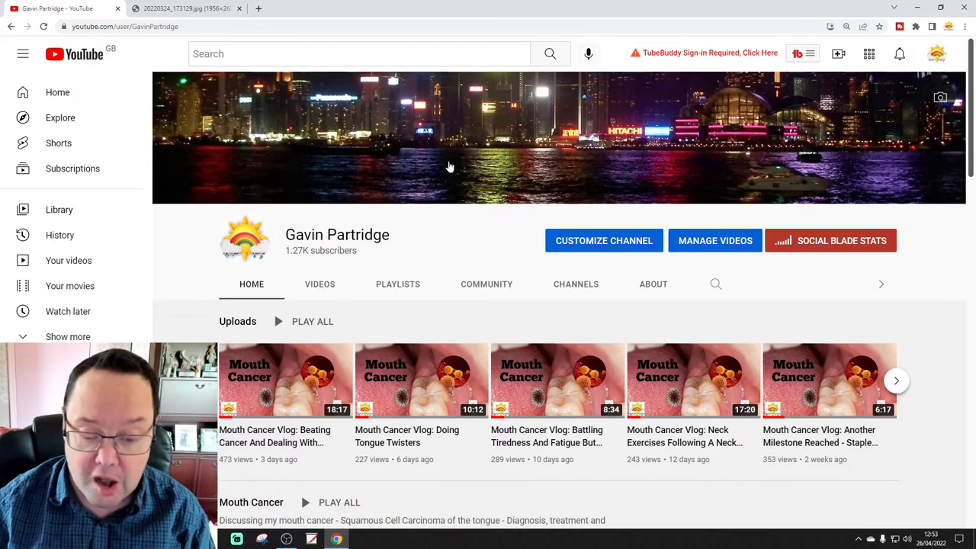
{"action": "mouse_move", "coordinate": [287, 539]}
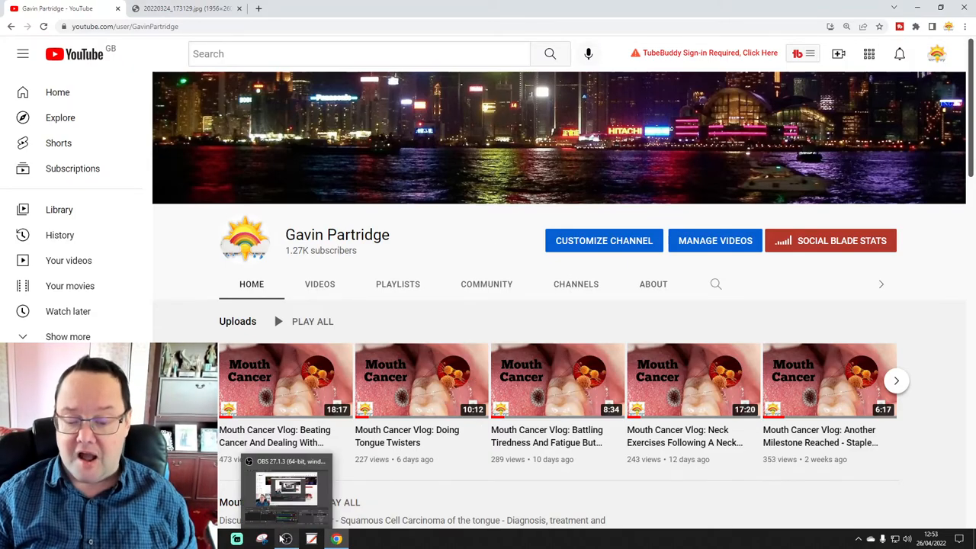